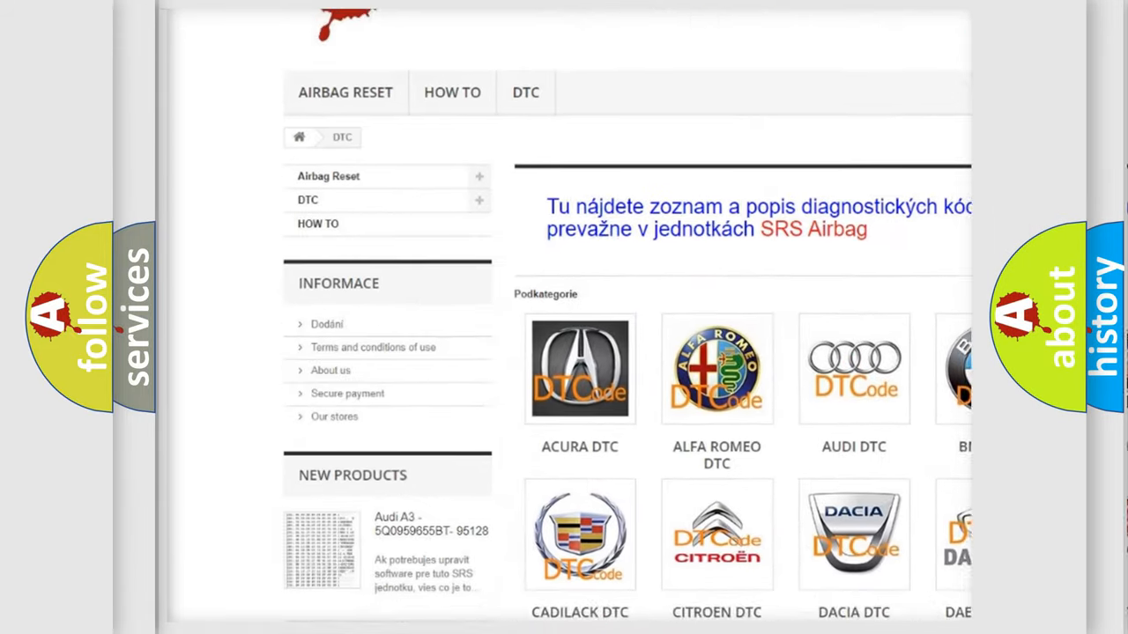
Step: Scroll through the DTC category grid and code lists to reach the Nissan codes
{"action": "scroll", "scroll_direction": "down", "scroll_amount": 3}
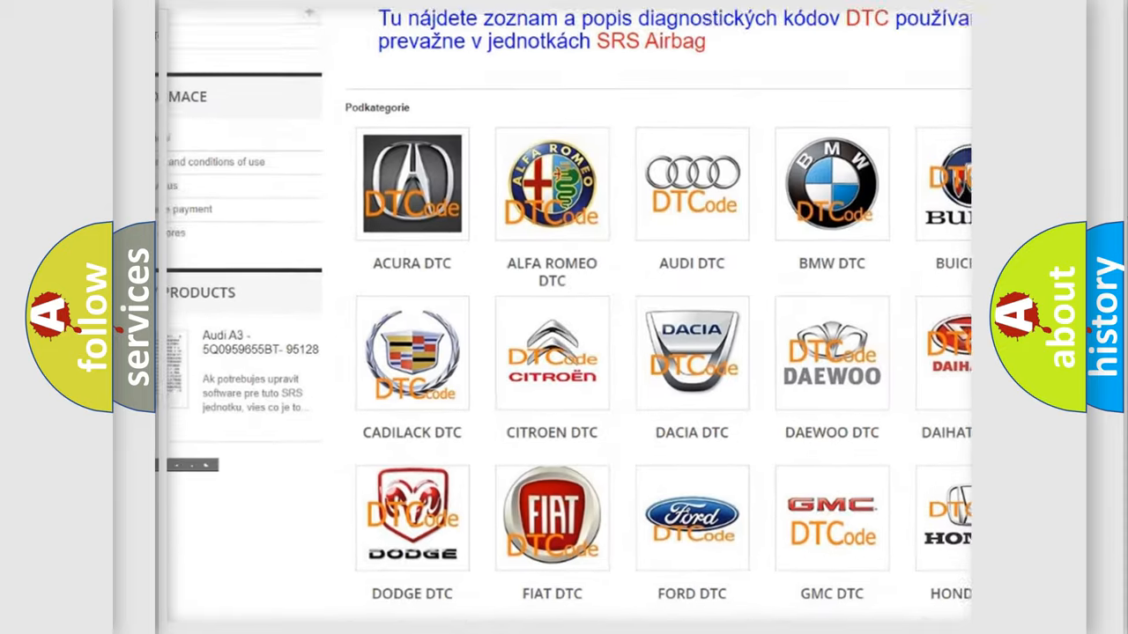
{"action": "scroll", "scroll_direction": "down", "scroll_amount": 3}
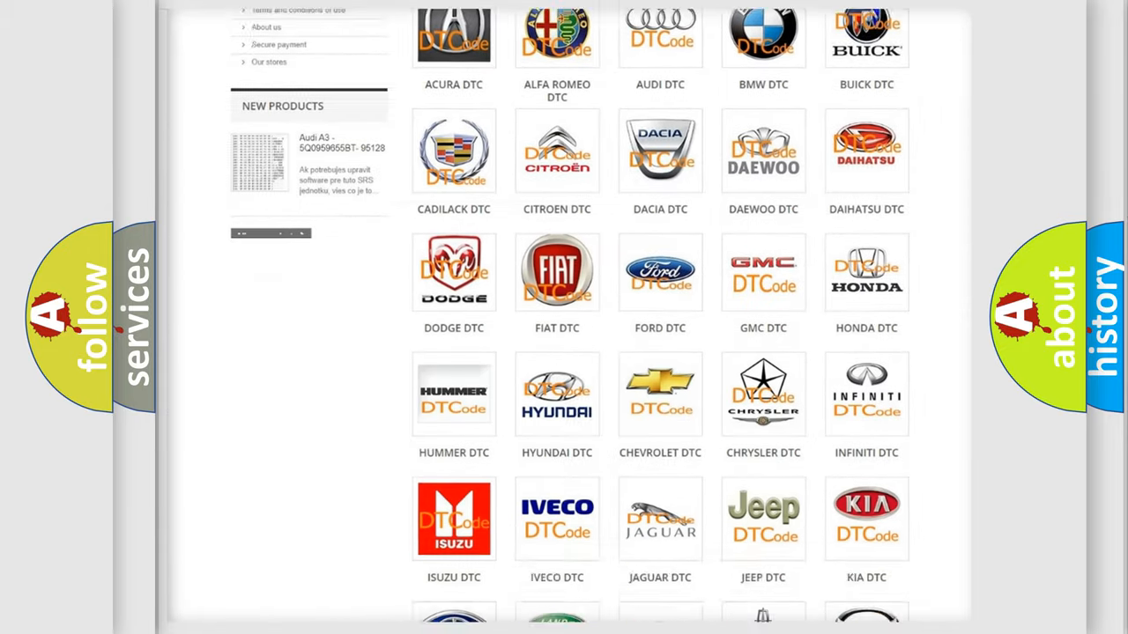
{"action": "scroll", "scroll_direction": "down", "scroll_amount": 3}
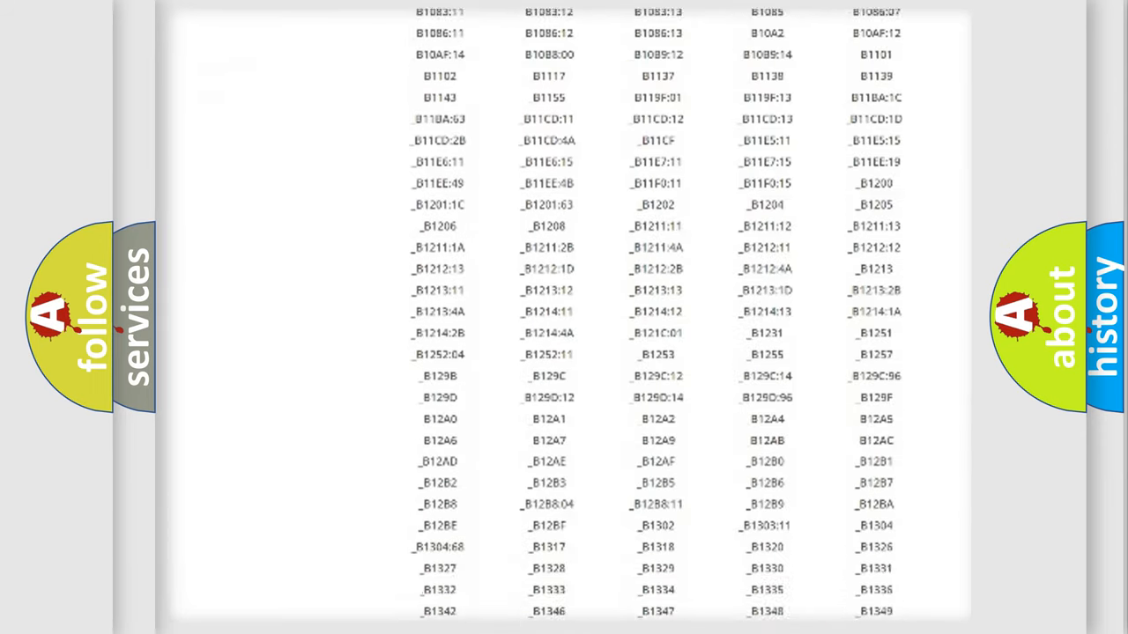
{"action": "scroll", "scroll_direction": "down", "scroll_amount": 3}
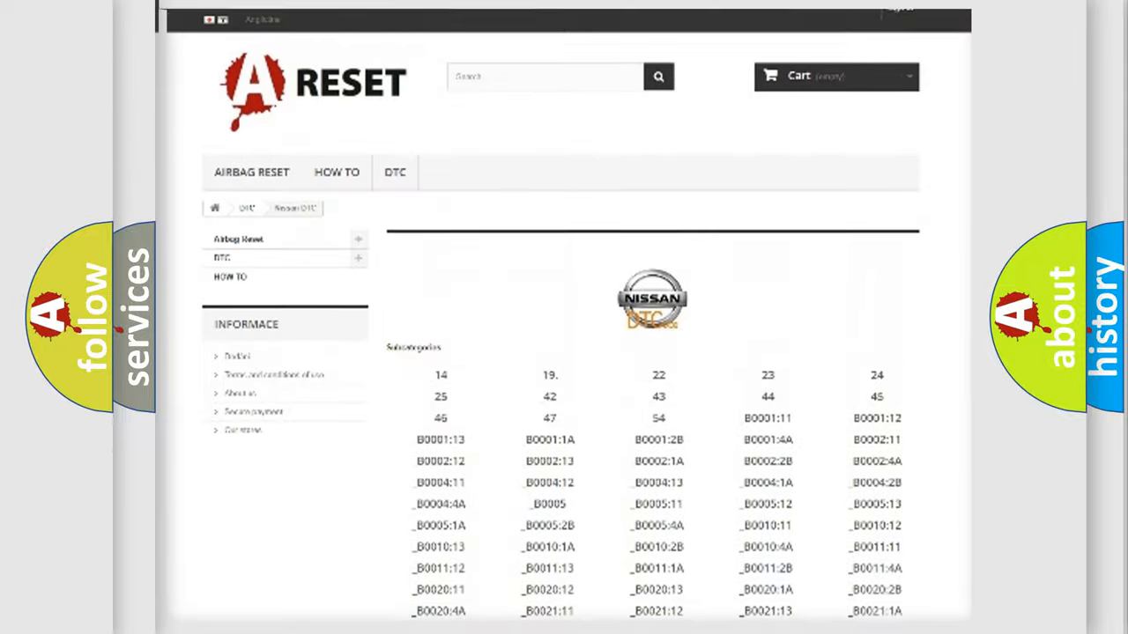
{"action": "scroll", "scroll_direction": "up", "scroll_amount": 3}
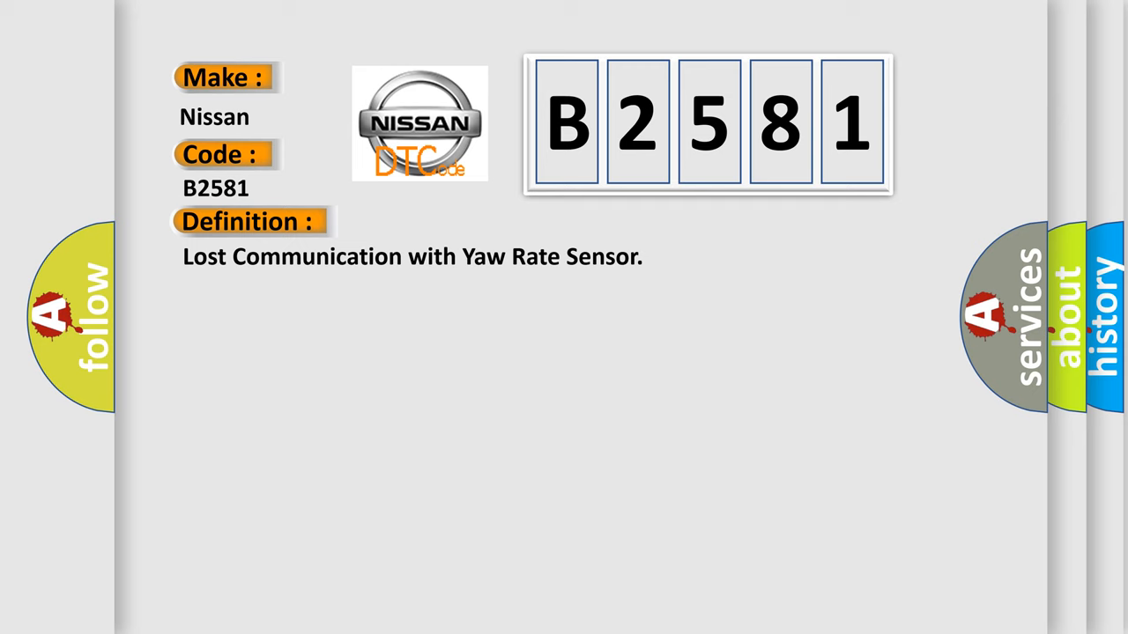
Step: Advance the slide to the Description text for Nissan code B2581
{"action": "left_click", "coordinate": [458, 223]}
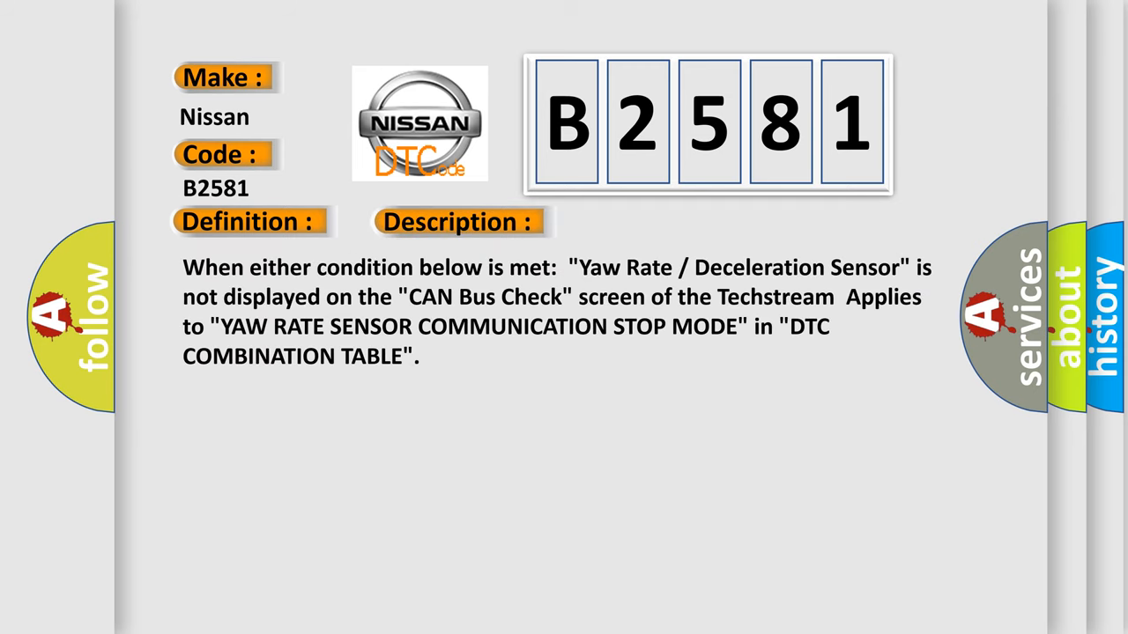